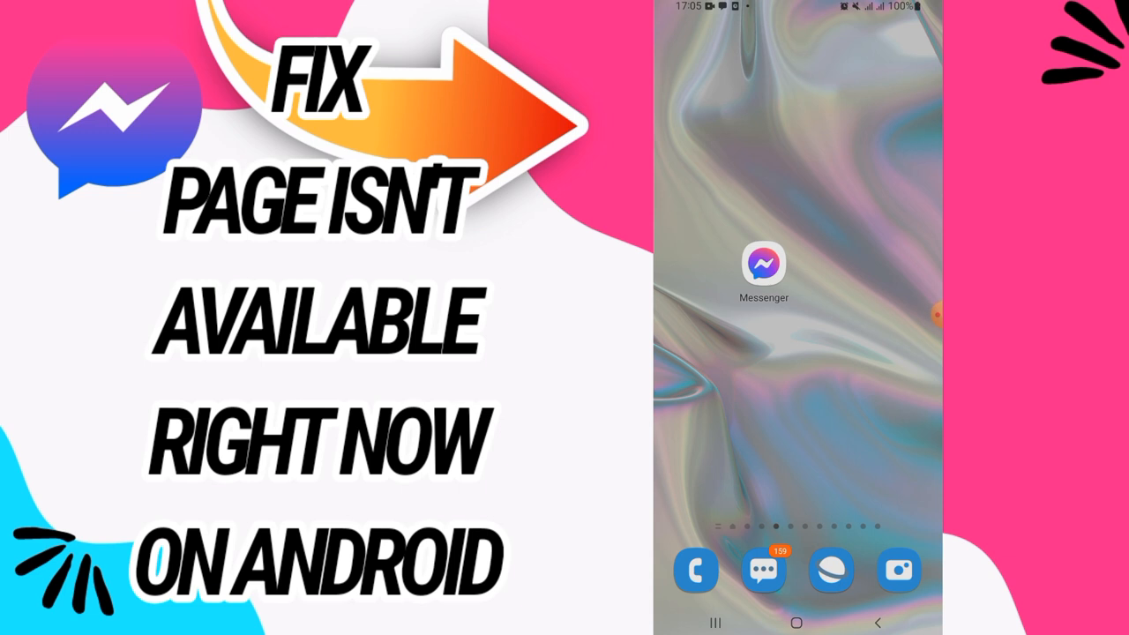
- Swipe up on the home screen to reveal the app drawer
scroll("up", 3)
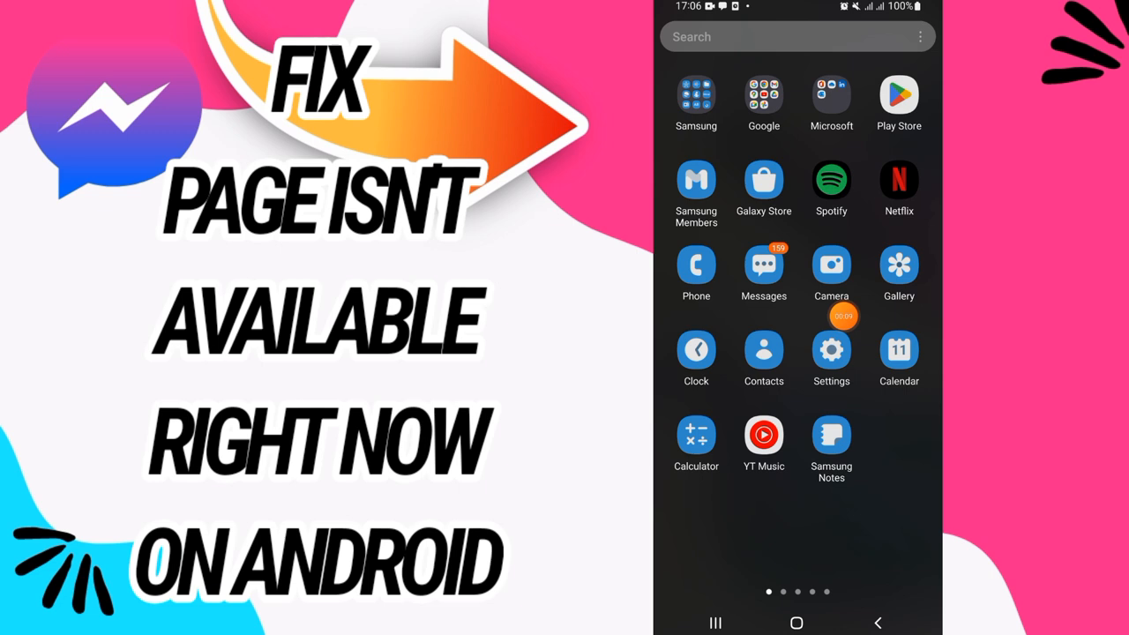
- In Settings, search 'mes' and bring up Messenger's App info page
left_click(832, 349)
type("m")
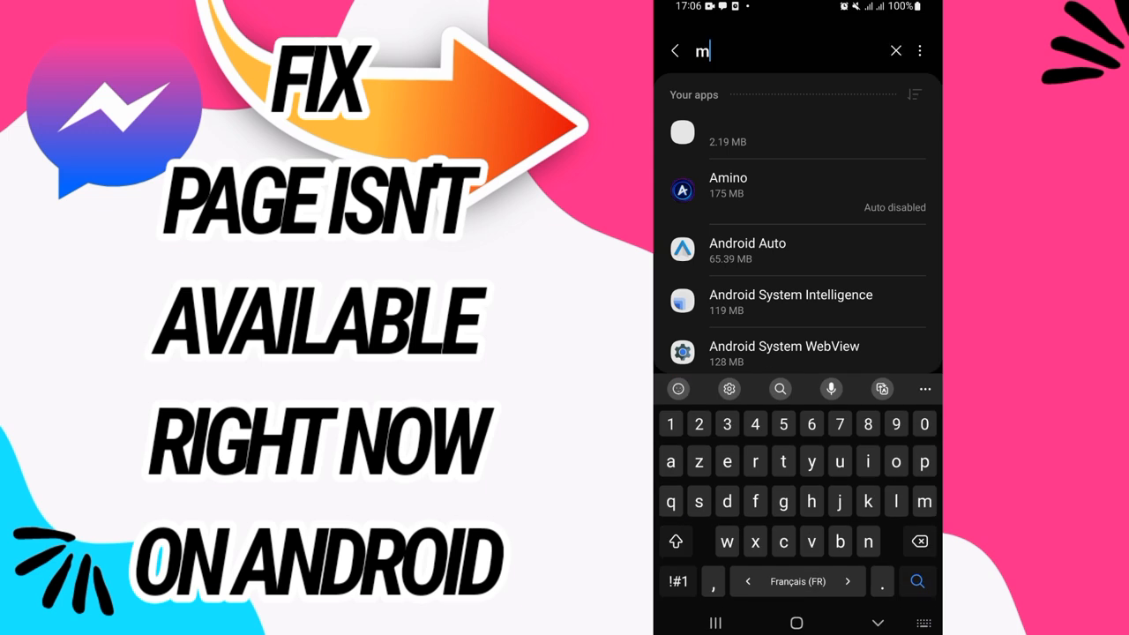
type("es")
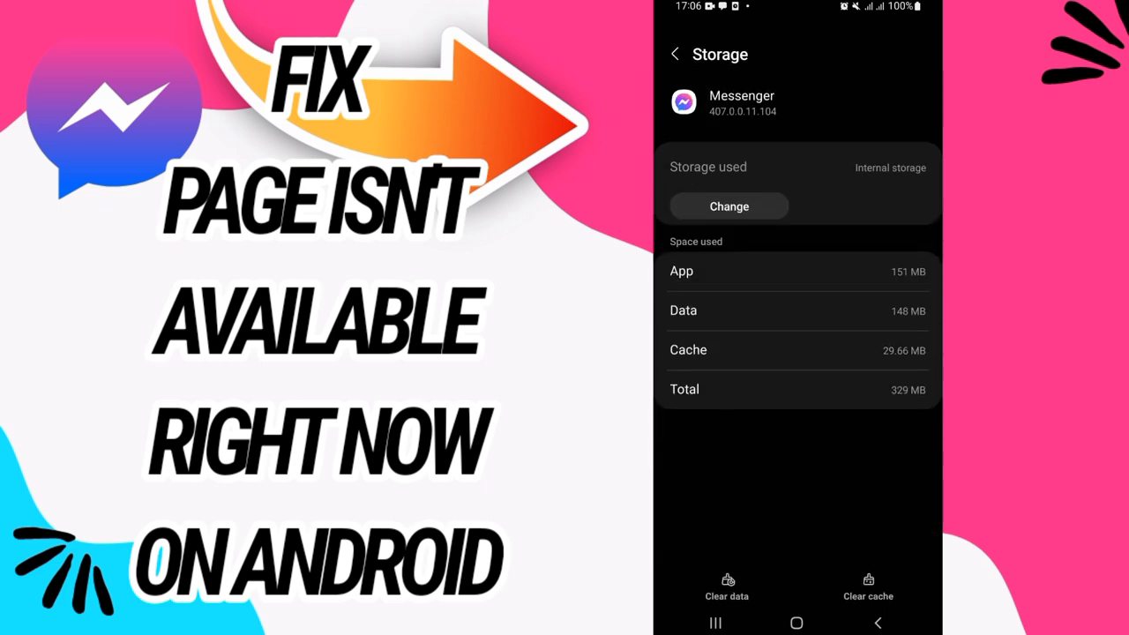
left_click(727, 586)
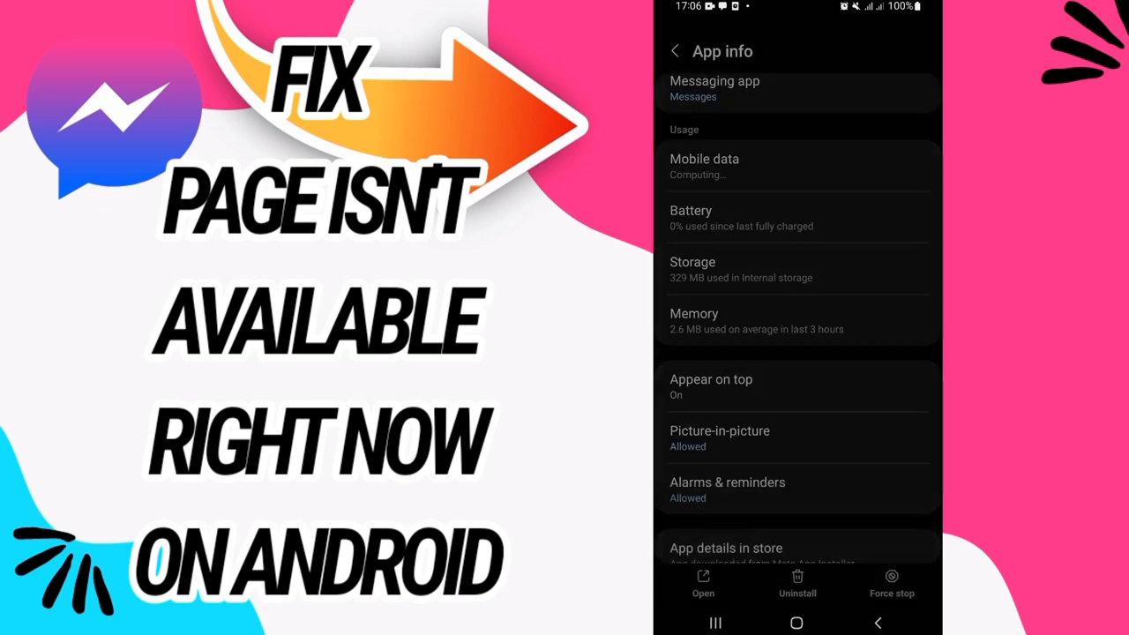
- Switch off 'Remove permissions if app is unused' for Messenger and return to the home screen
scroll("up", 3)
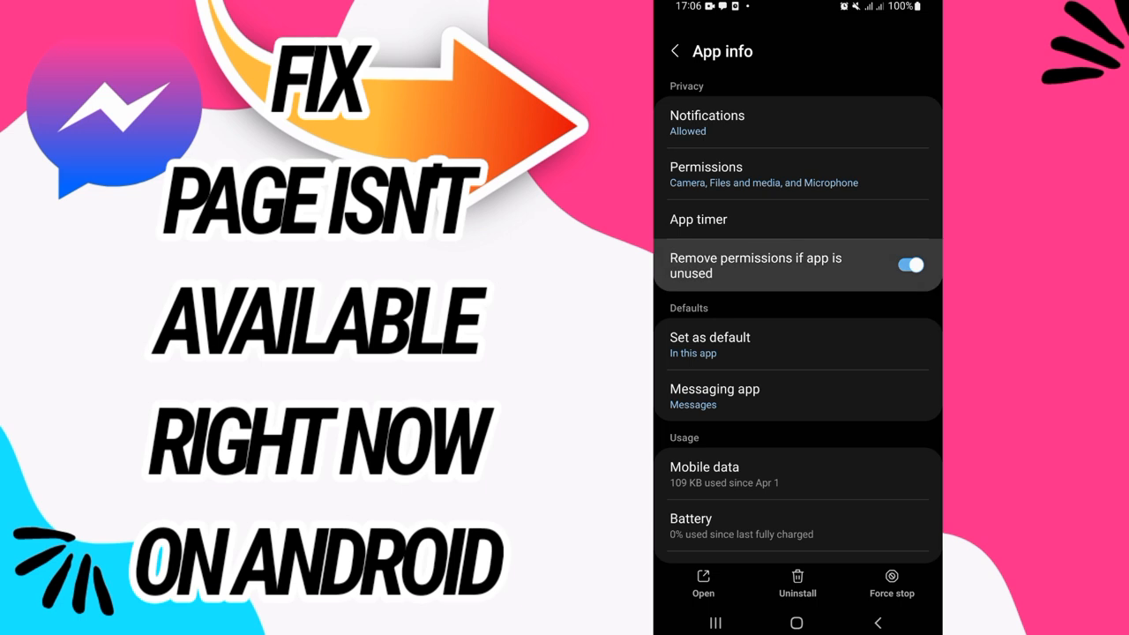
left_click(910, 265)
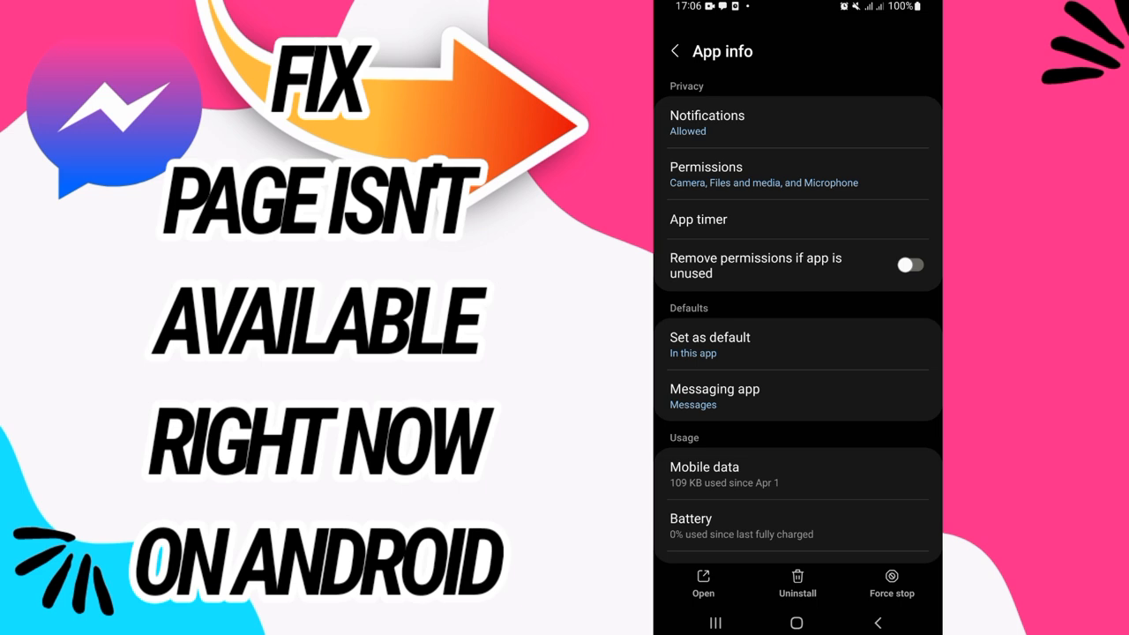
left_click(795, 623)
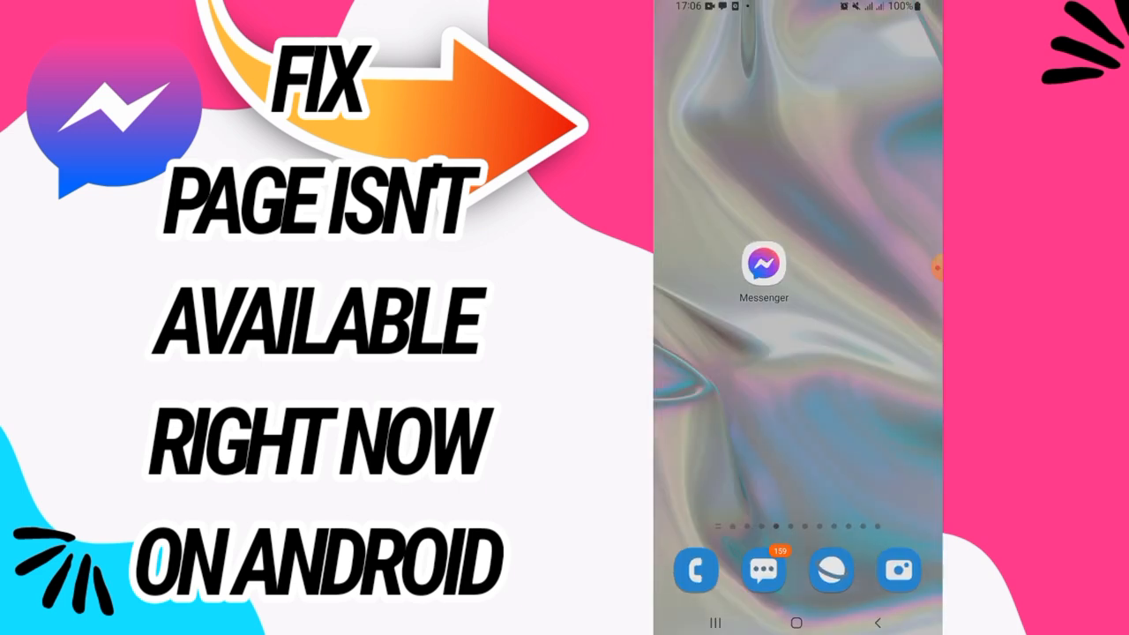